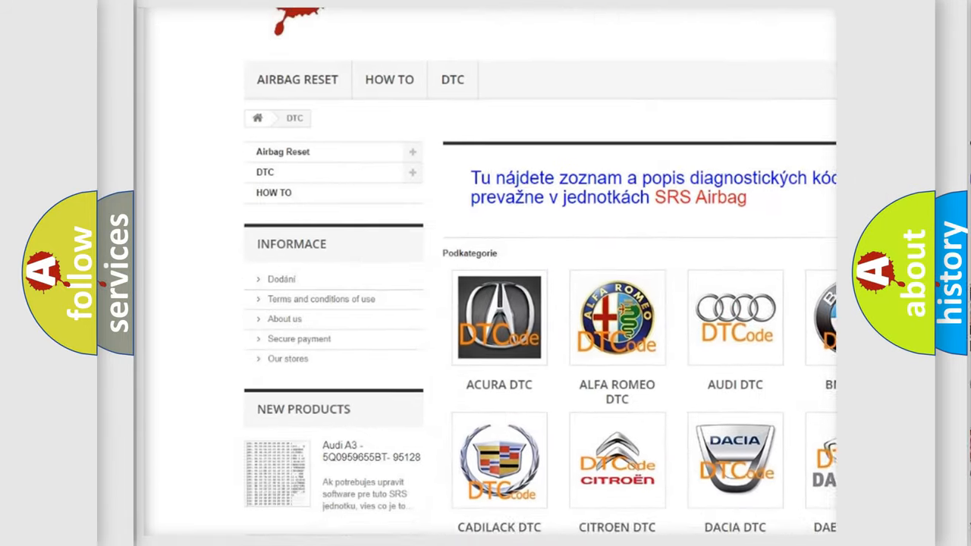
scroll("down", 3)
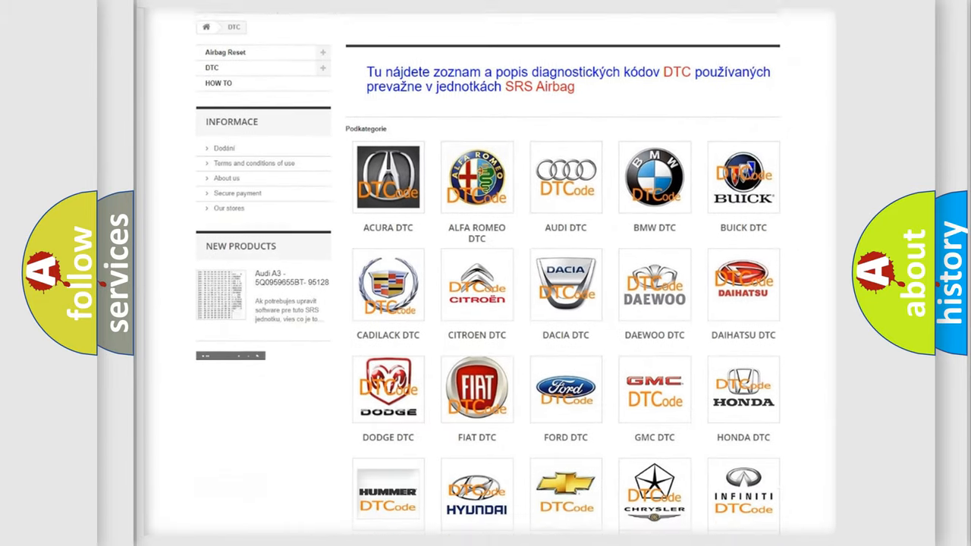
scroll("down", 3)
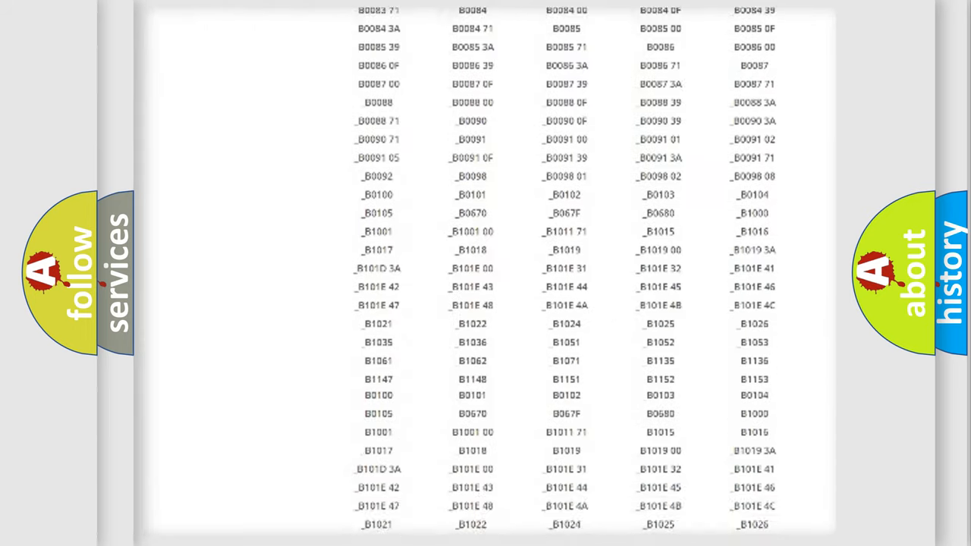
scroll("up", 3)
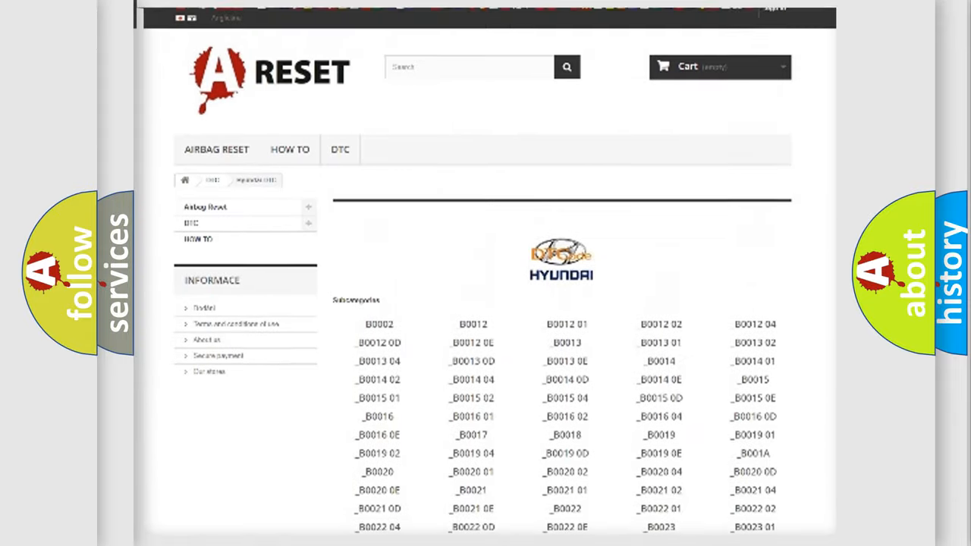